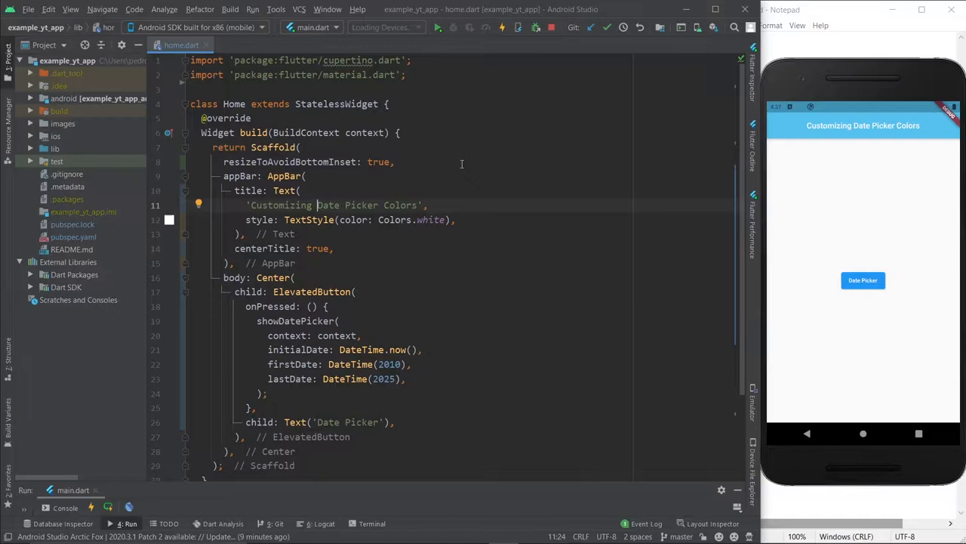
# - Show the default date picker from the Date Picker button, then bring up main.dart
pyautogui.click(862, 279)
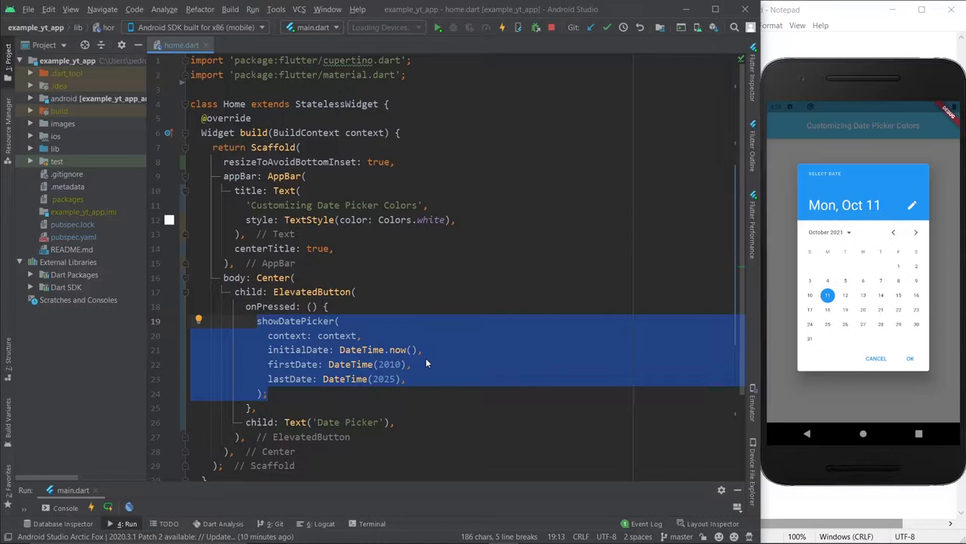
pyautogui.click(246, 45)
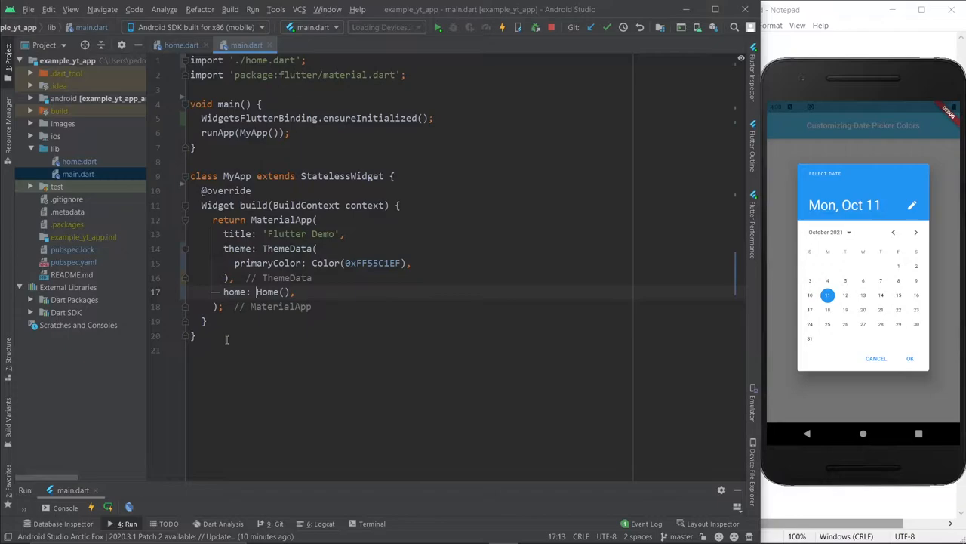
# - Check the primaryColor line in main.dart and return to home.dart's showDatePicker call
pyautogui.click(411, 263)
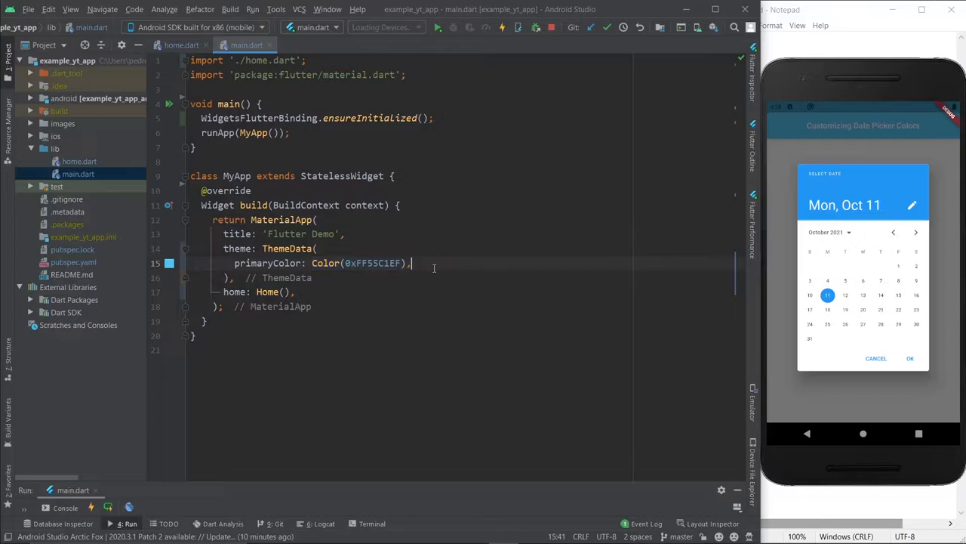
pyautogui.click(181, 45)
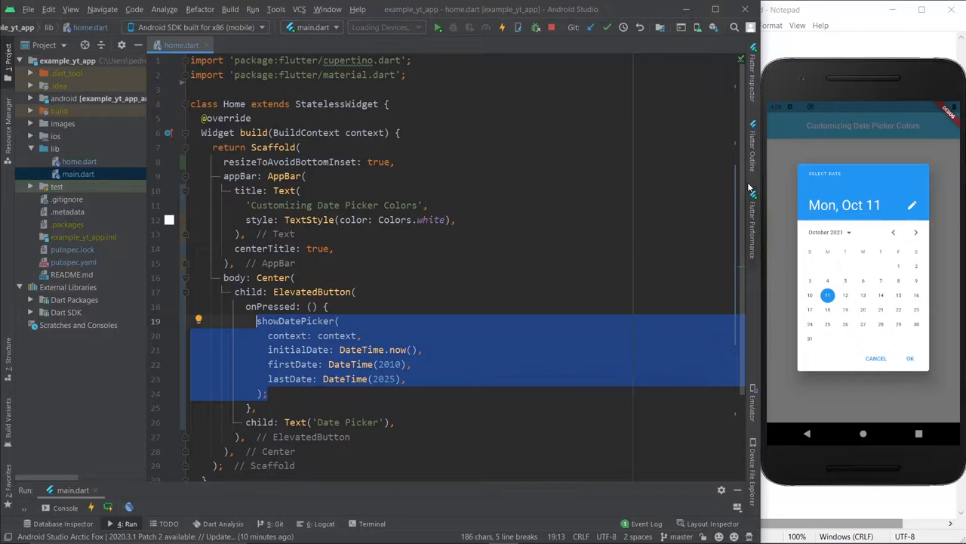
# - Add builder: (context, child) {} after lastDate in the showDatePicker call
pyautogui.click(302, 390)
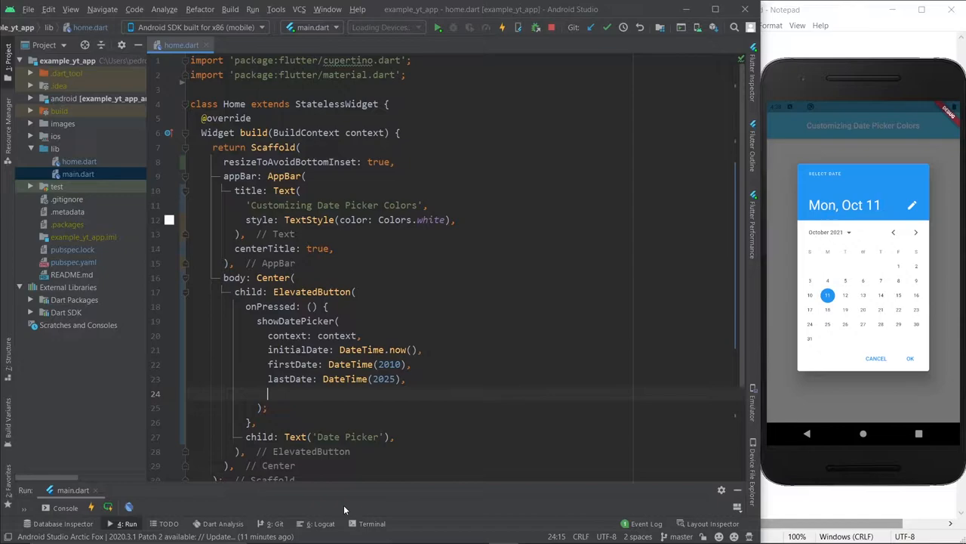
pyautogui.write('builder: (context,')
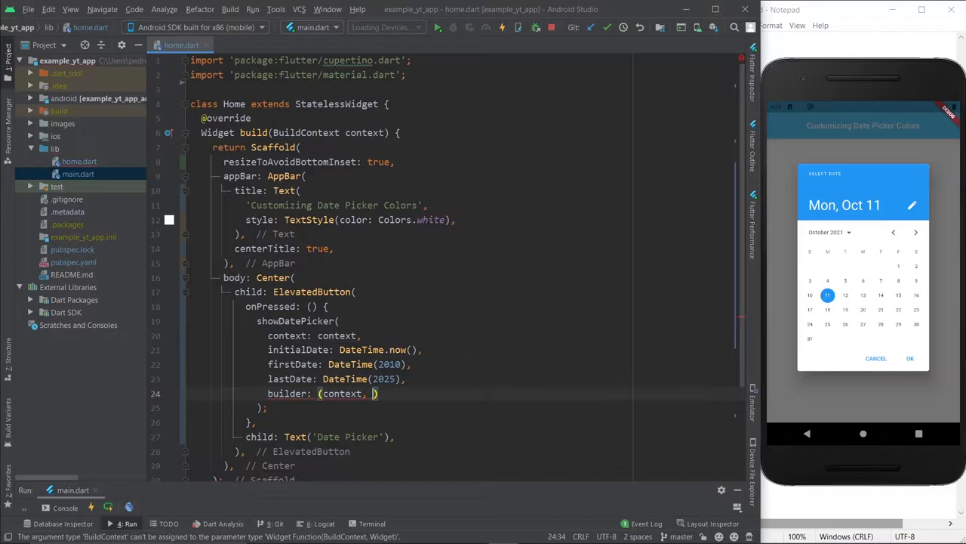
pyautogui.write('child) {}')
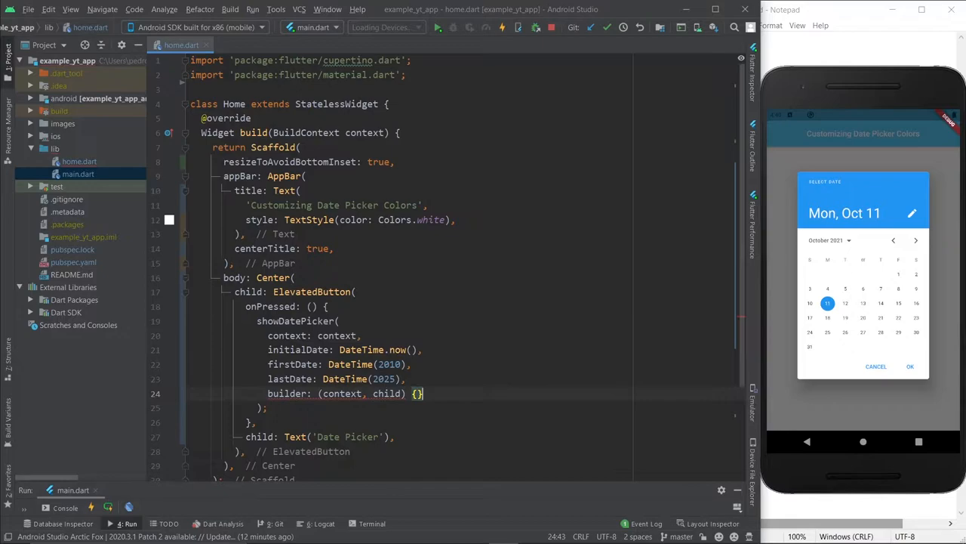
# - Make the builder return Theme(child: child, data: ThemeData().copyWith())
pyautogui.write('=> Theme(')
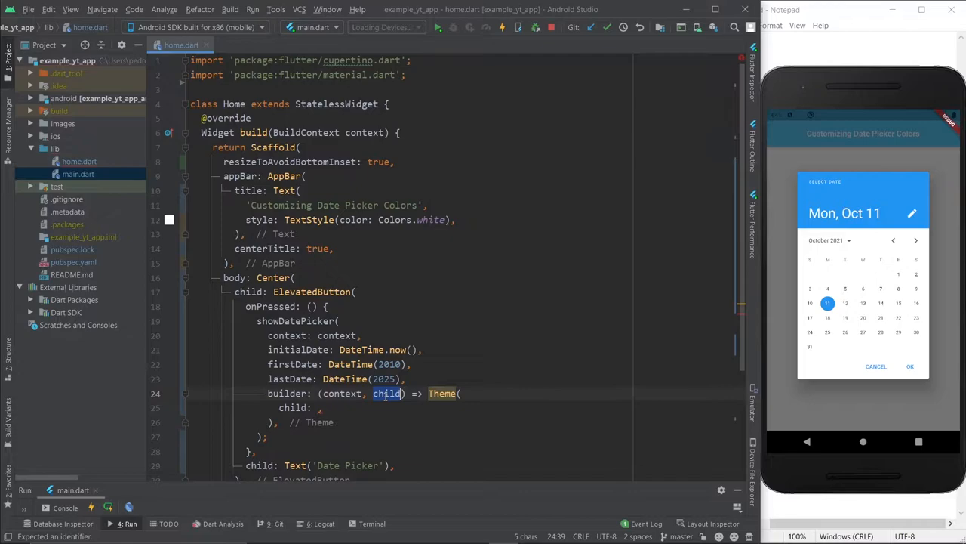
pyautogui.write('child')
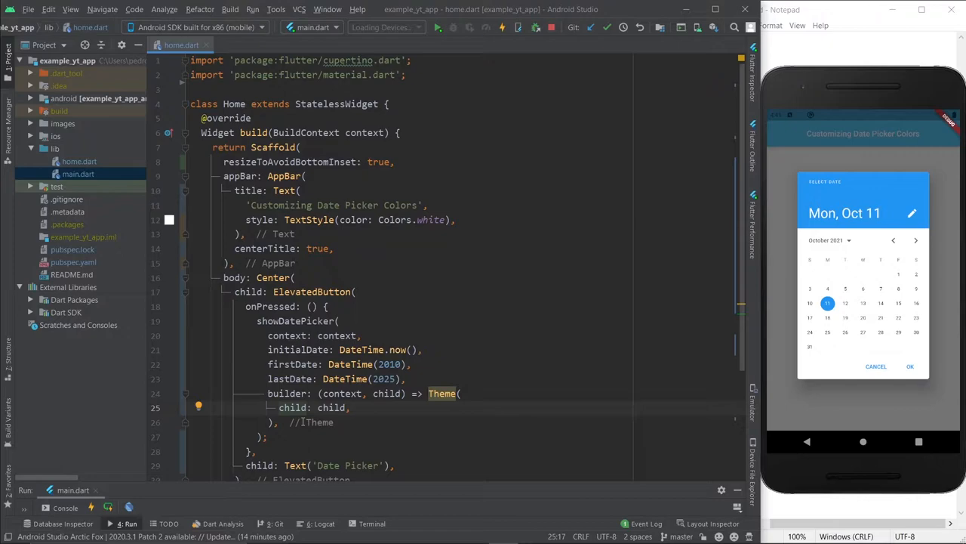
pyautogui.write('ThemeData().copyWith(),')
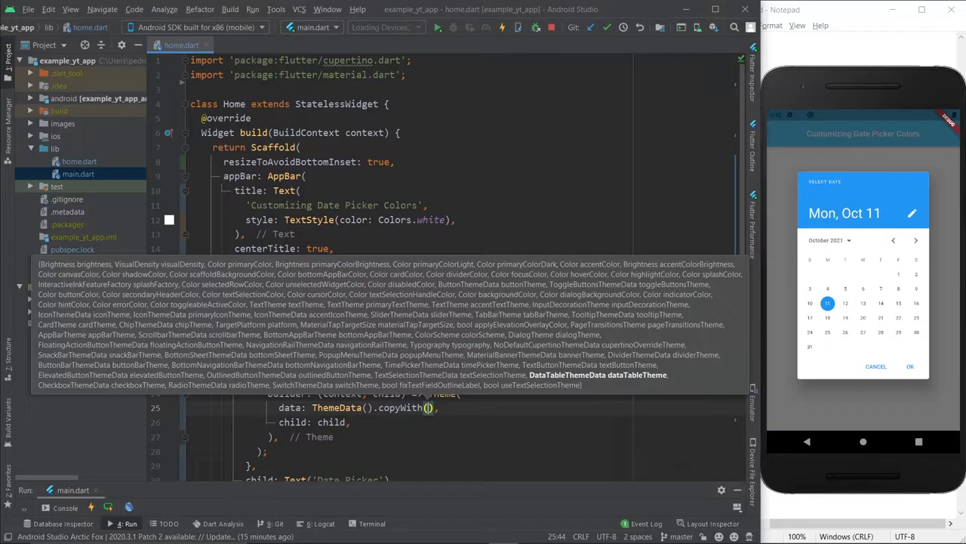
# - Add colorScheme: ColorScheme.dark( ) inside ThemeData().copyWith()
pyautogui.write('colorScheme: ColorSchem')
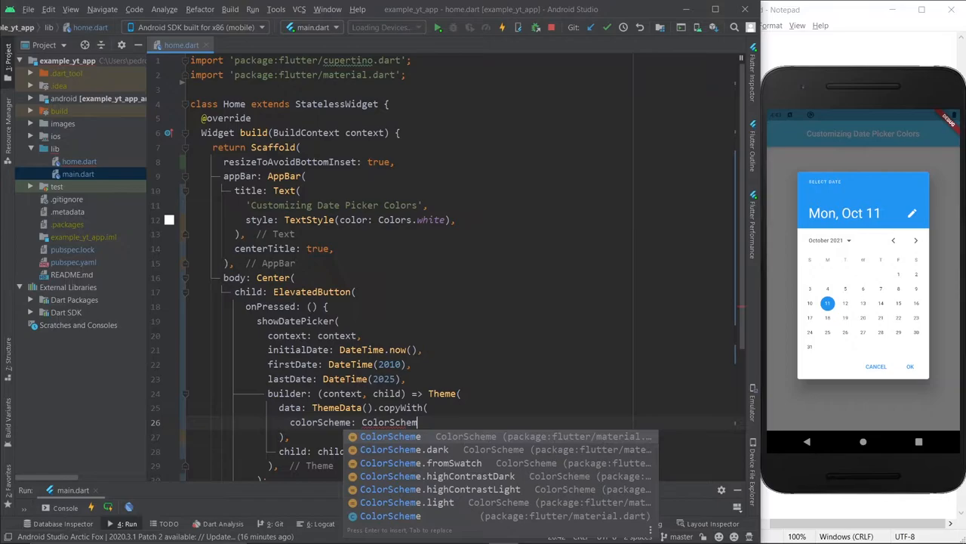
pyautogui.click(405, 450)
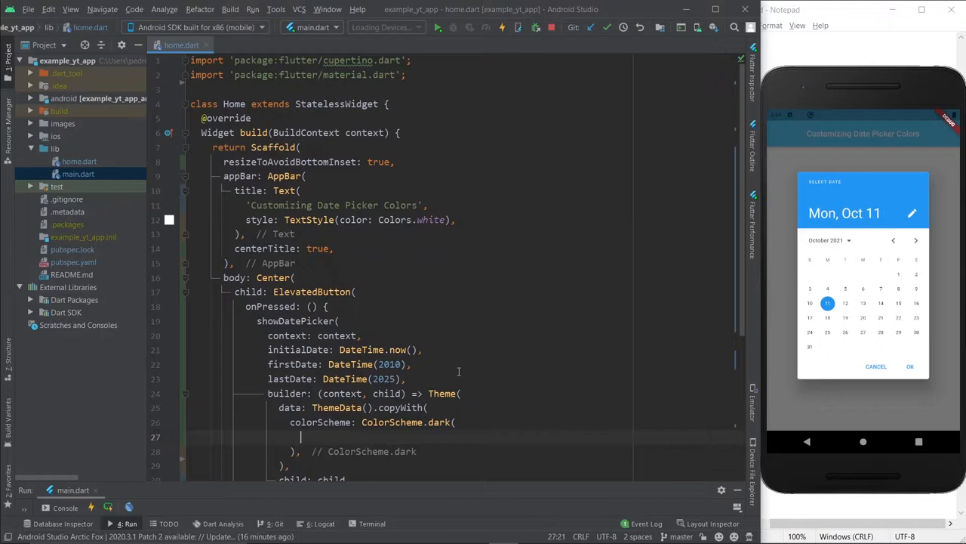
pyautogui.scroll(-3)
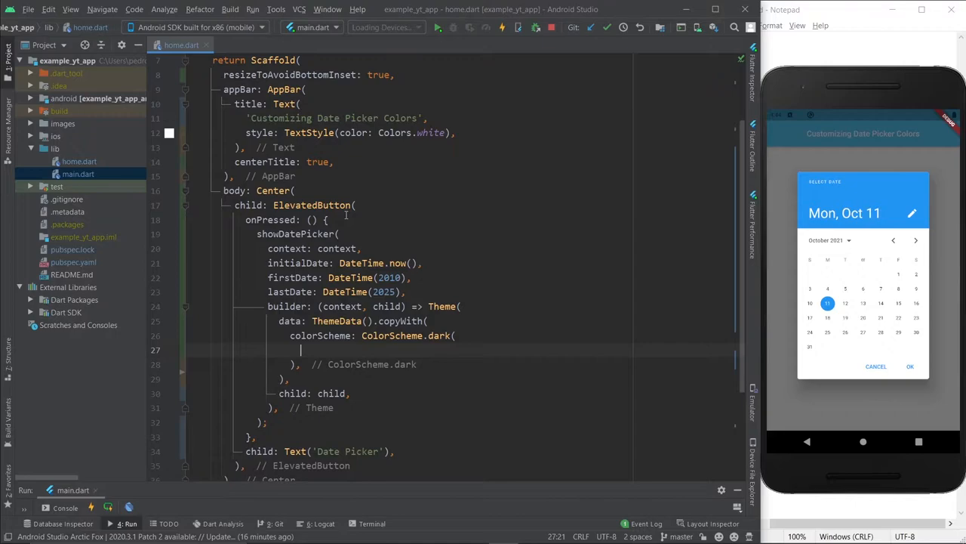
# - Set primary: Colors.purple, try dates in the darker picker, and begin onPrimary
pyautogui.write('primary: Colors.purple,')
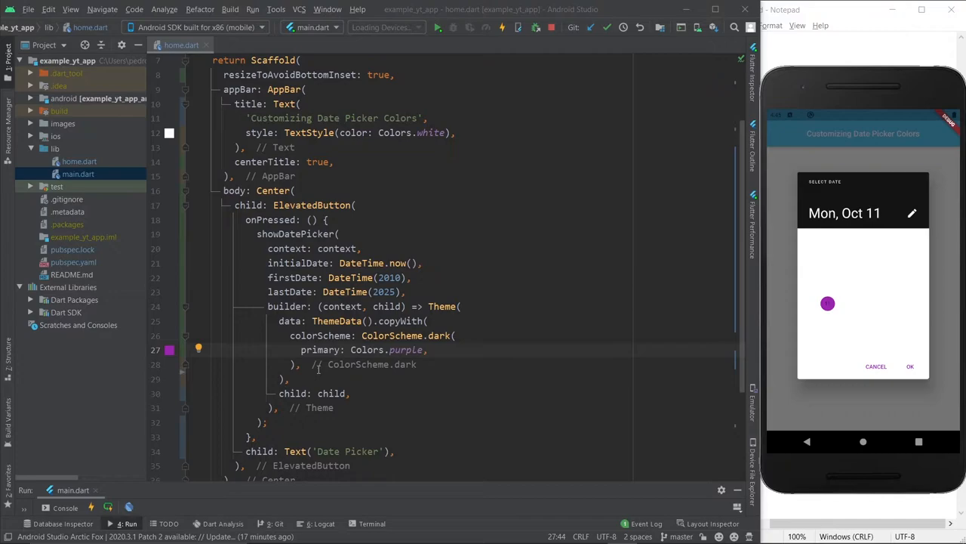
pyautogui.click(846, 302)
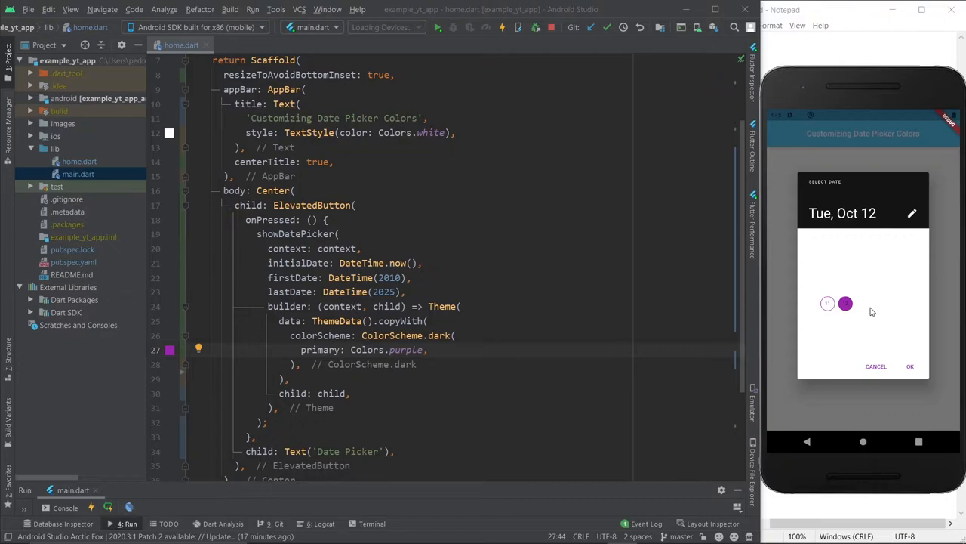
pyautogui.click(845, 302)
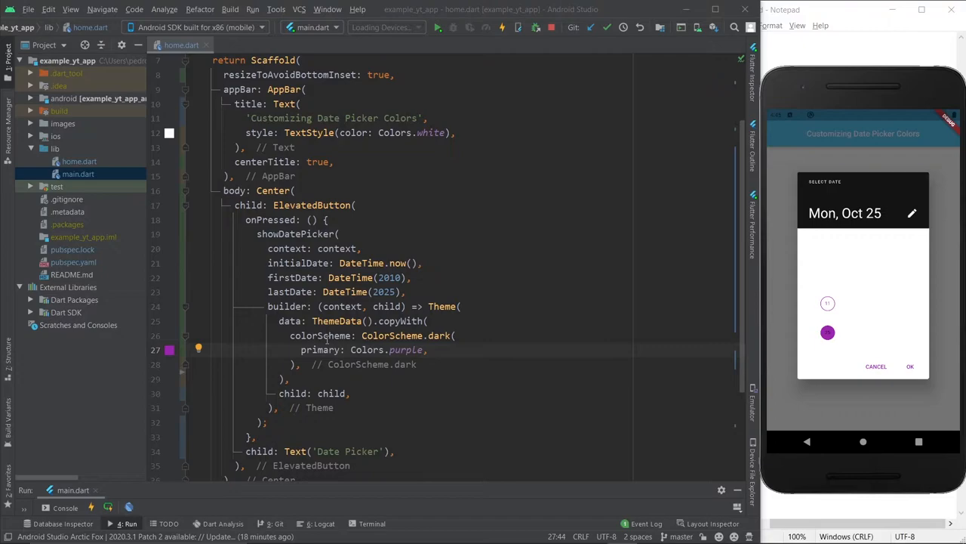
pyautogui.write('onPrimary: Colors.pink,')
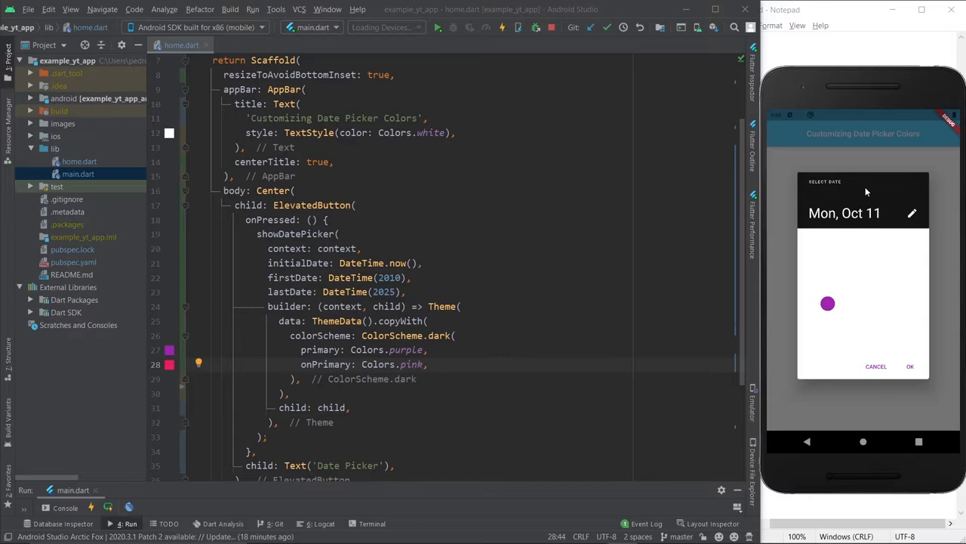
# - With onPrimary: Colors.pink applied, pick several dates ending on Tue, Oct 19
pyautogui.click(845, 302)
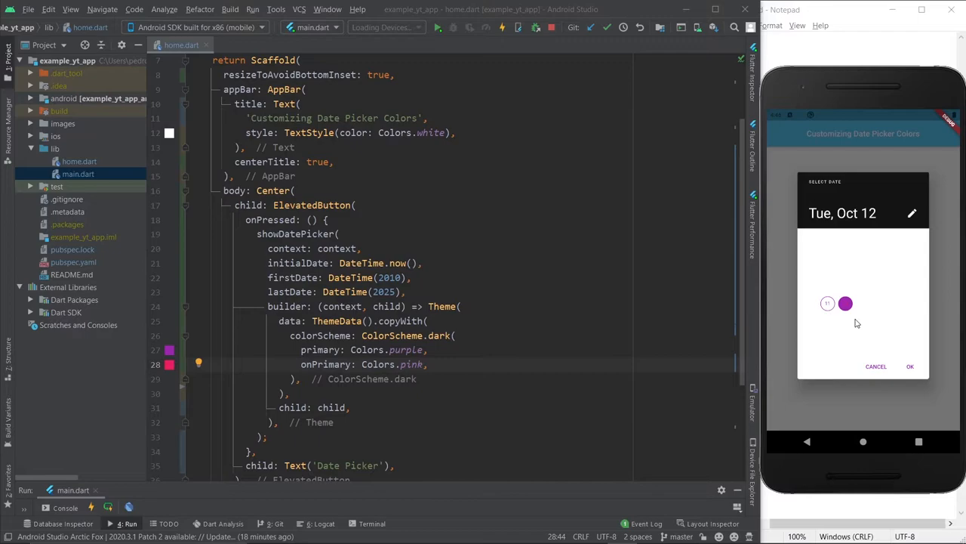
pyautogui.click(828, 336)
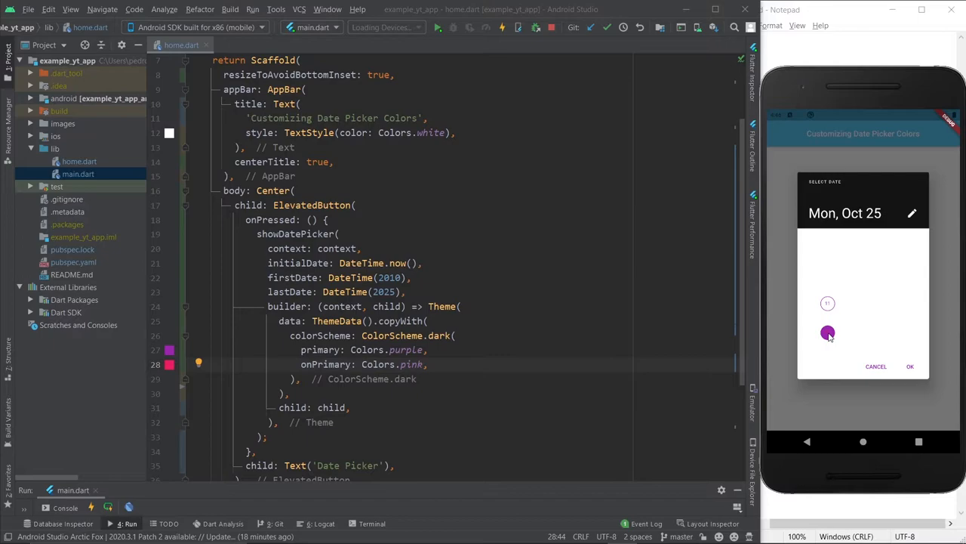
pyautogui.click(846, 317)
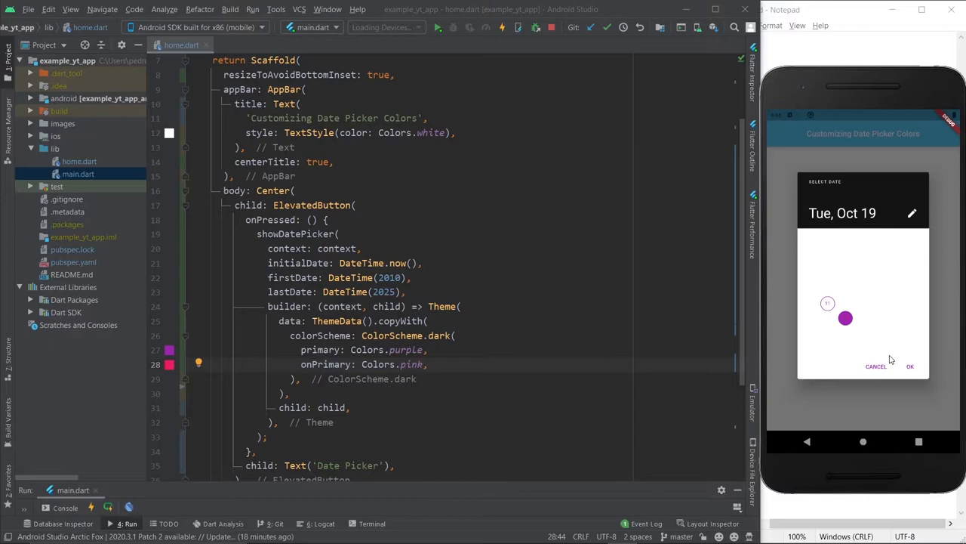
# - Add surface: Colors.deepOrange so the picker header turns orange
pyautogui.click(429, 364)
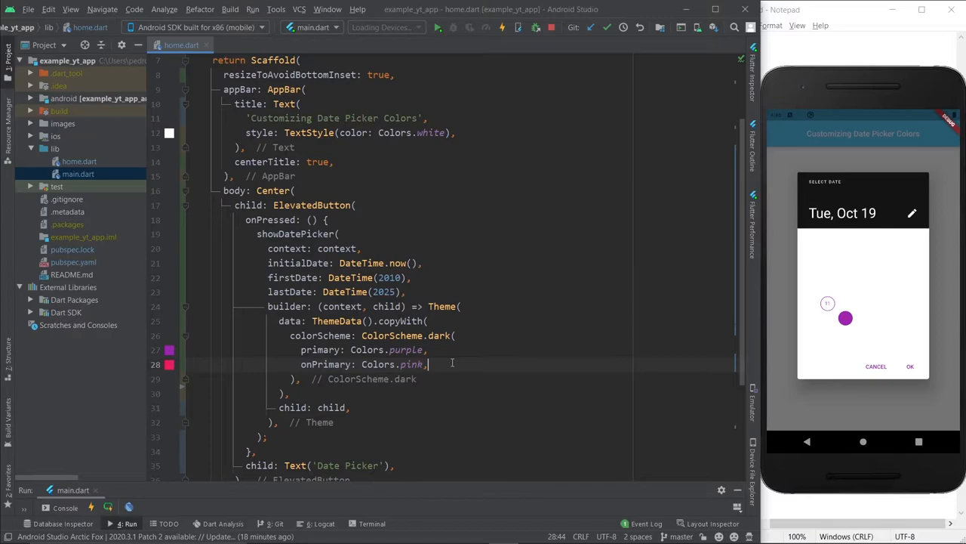
pyautogui.write('surface: Colors.deepOrange,')
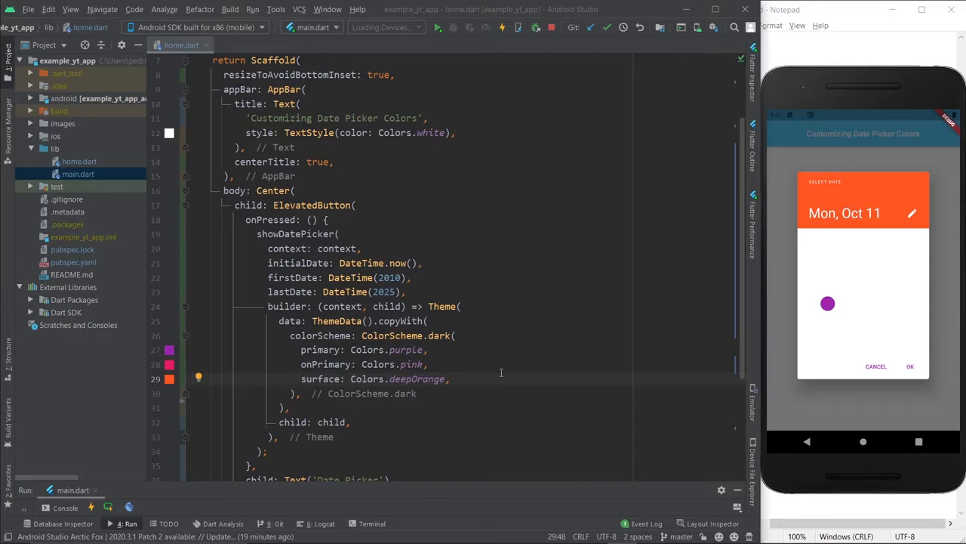
# - Add onSurface: Colors.limeAccent, tinting the picker header text lime
pyautogui.write('onSurface: Colors.limeAccent,')
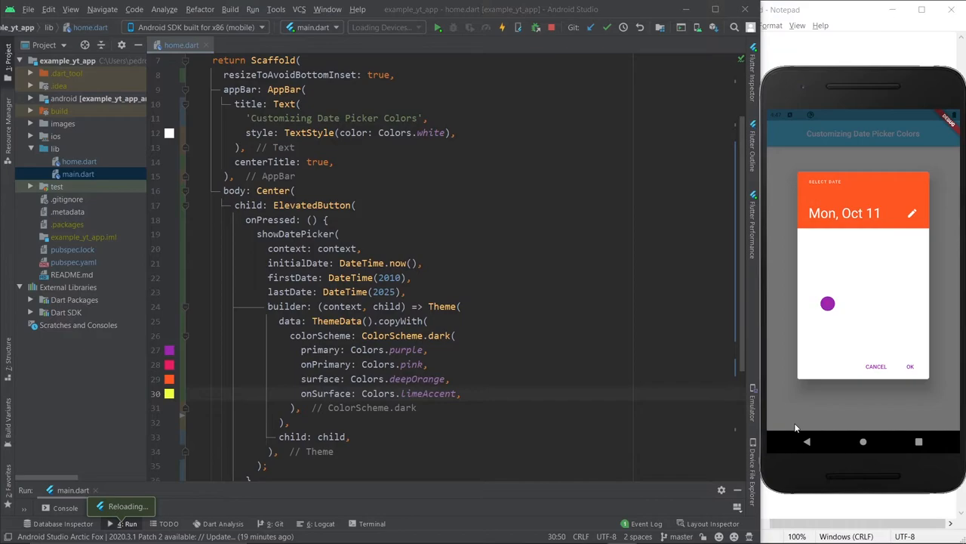
pyautogui.click(912, 213)
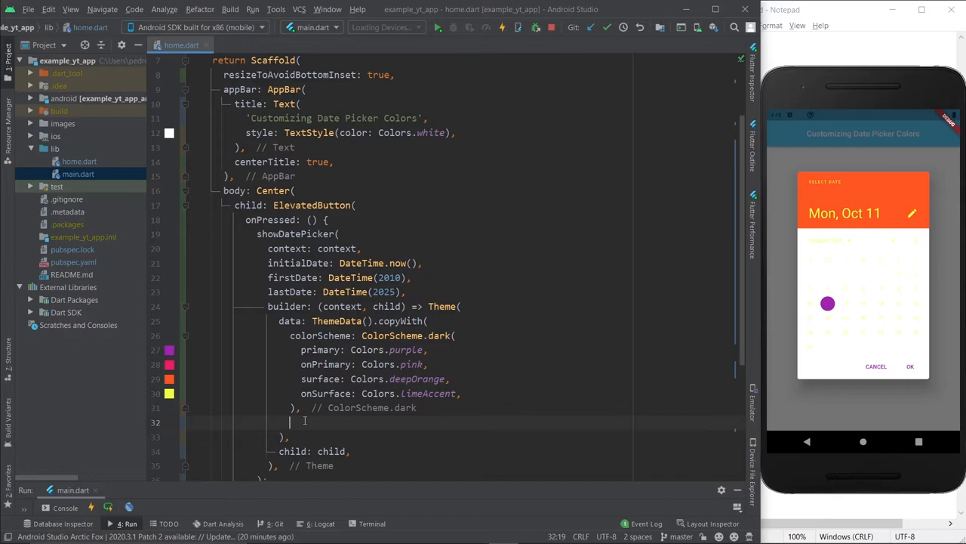
# - Set dialogBackgroundColor: Colors.indigo, hot reload, and pick Thu, Oct 14 in the indigo picker
pyautogui.write('dialogBackgroundColor: Colors.')
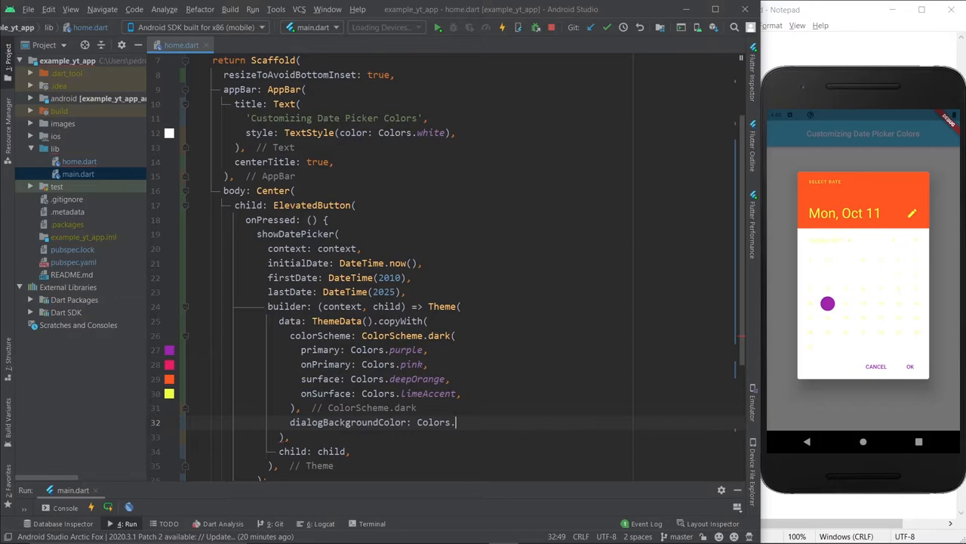
pyautogui.write('indigo')
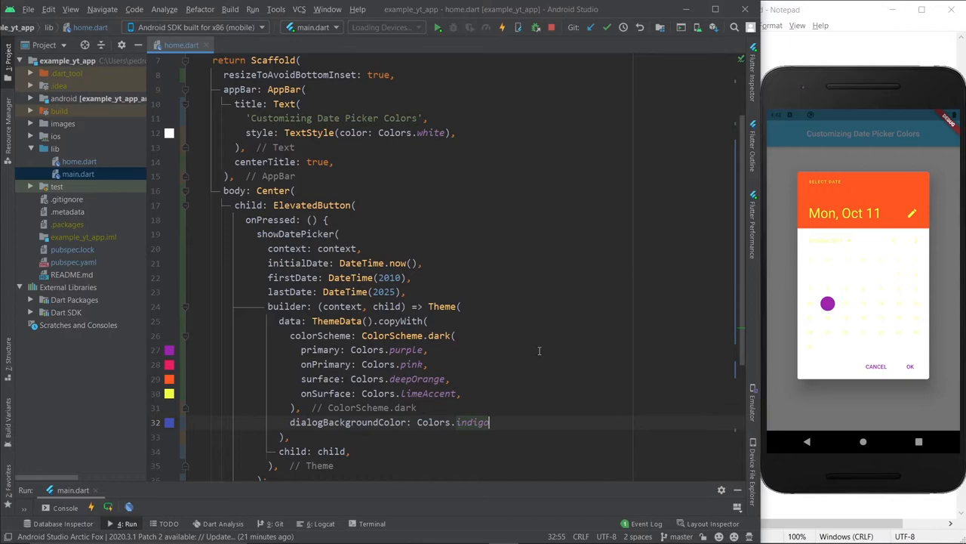
pyautogui.press('ctrl+s')
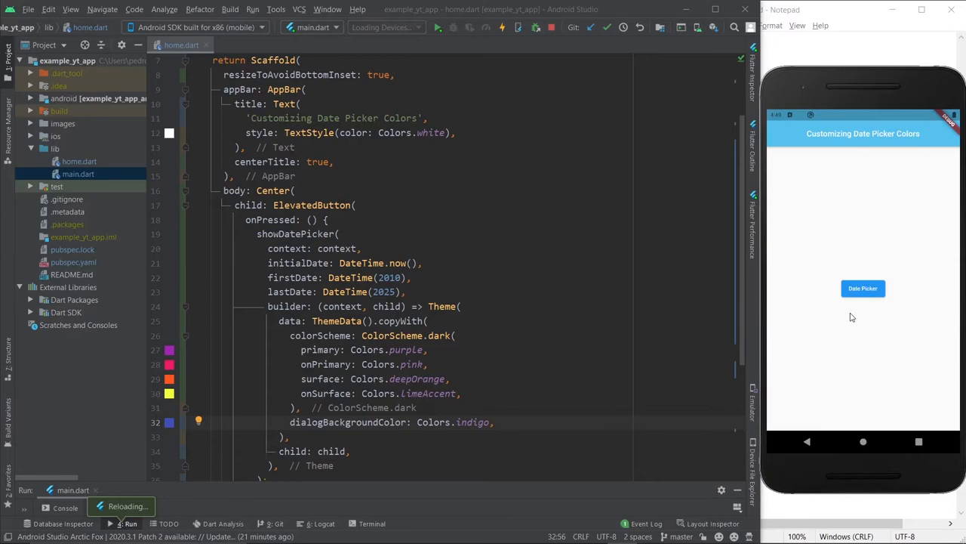
pyautogui.click(864, 287)
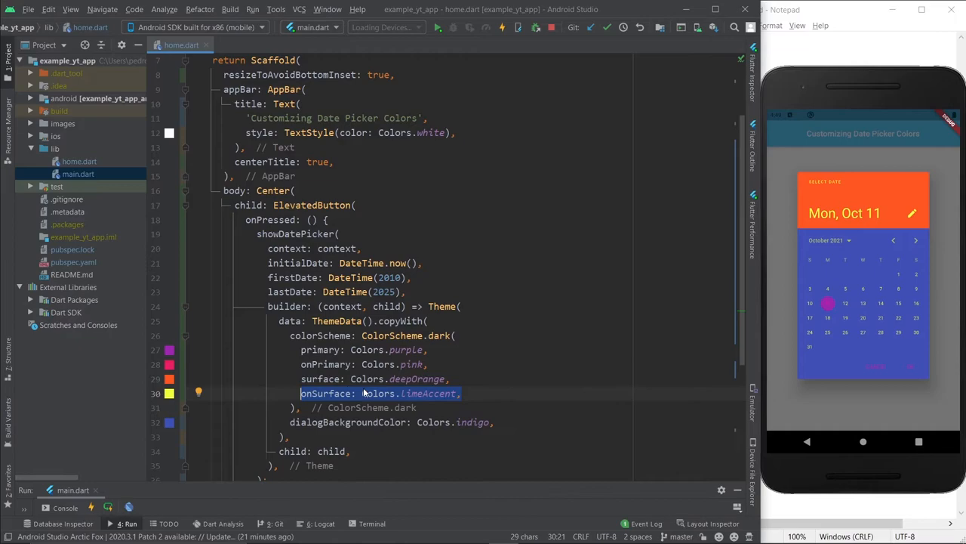
pyautogui.click(898, 302)
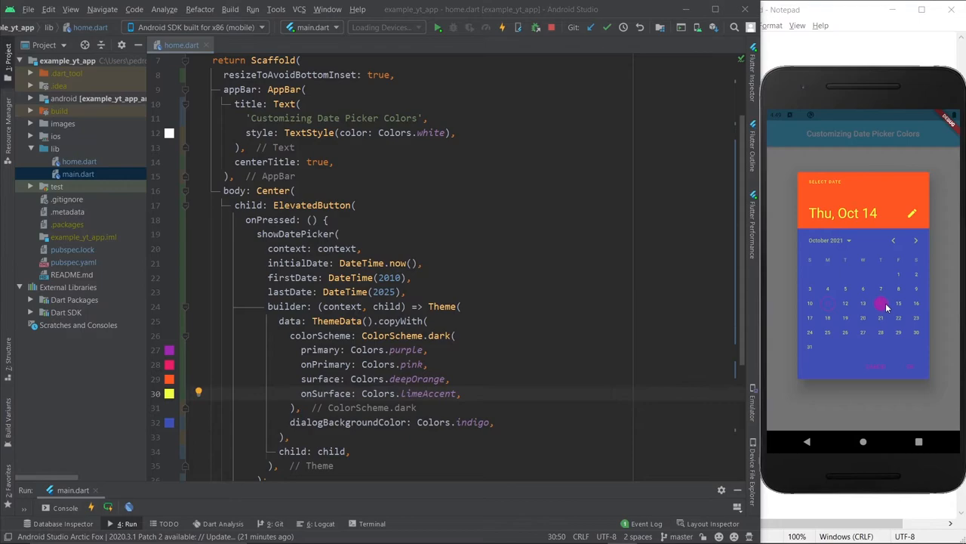
pyautogui.press('Return')
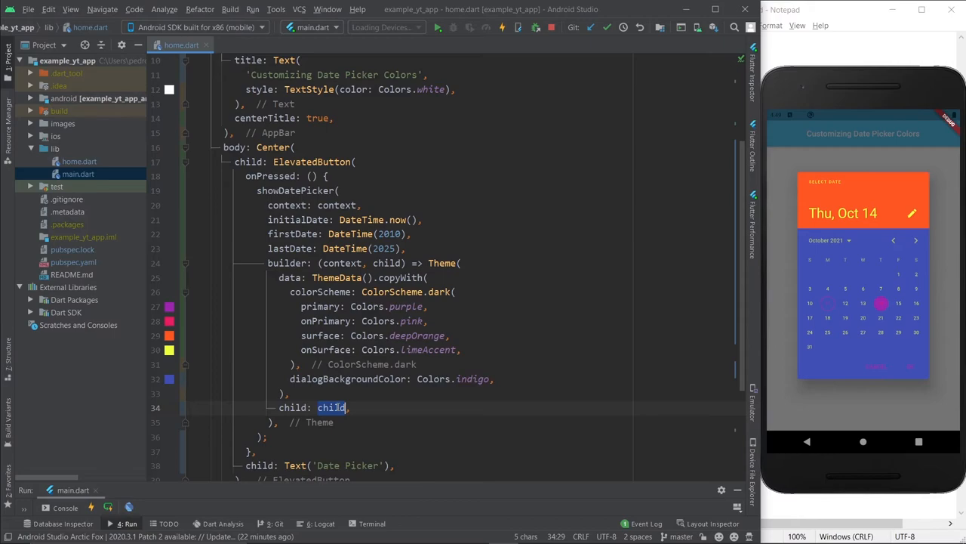
# - Swap the Theme's child to Text('Hello'), see stray Hello in the emulator, then restore child: child
pyautogui.write("Text('Hello")
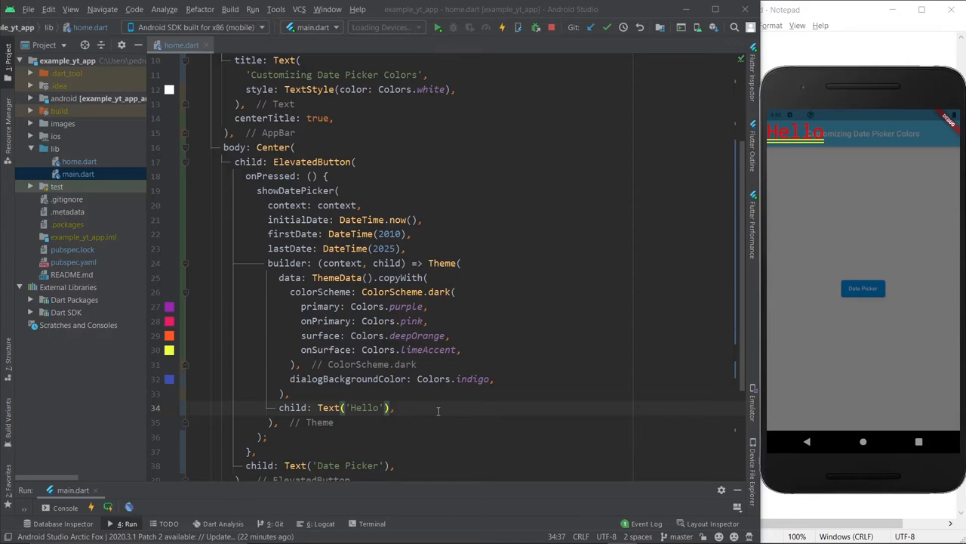
pyautogui.write('child: child,')
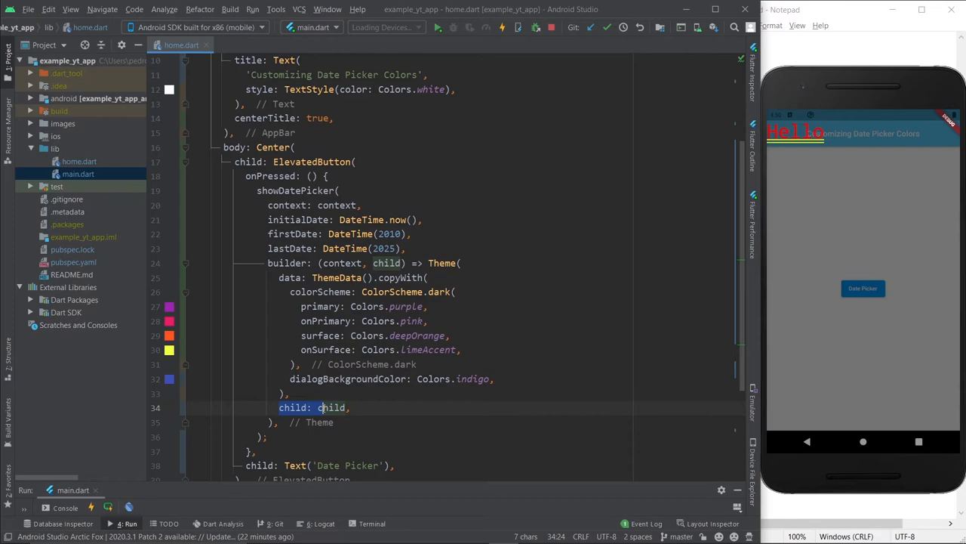
pyautogui.doubleClick(387, 262)
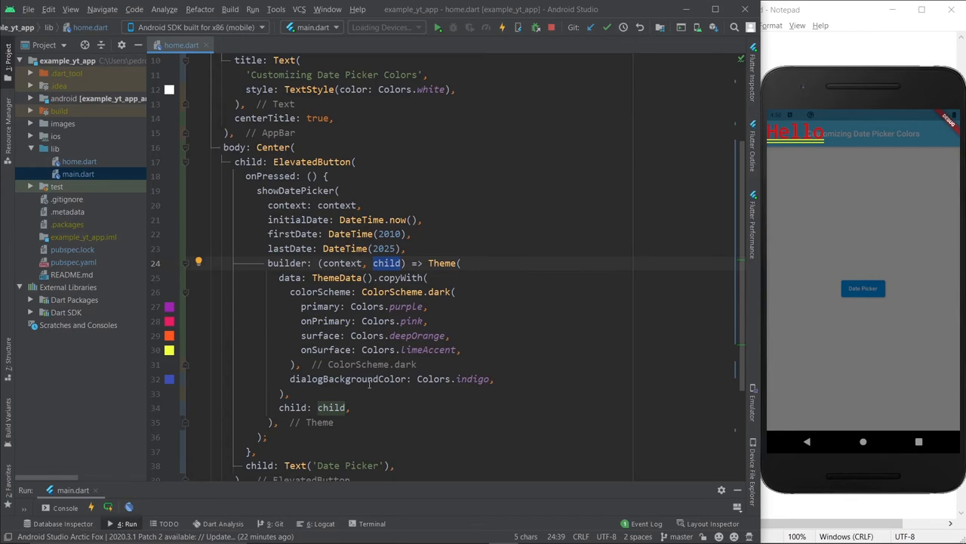
pyautogui.scroll(-3)
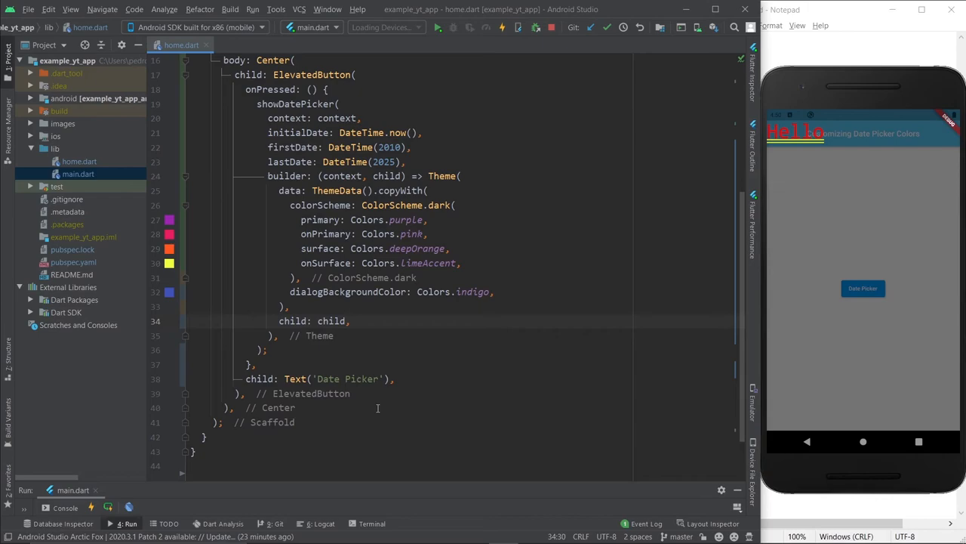
pyautogui.scroll(3)
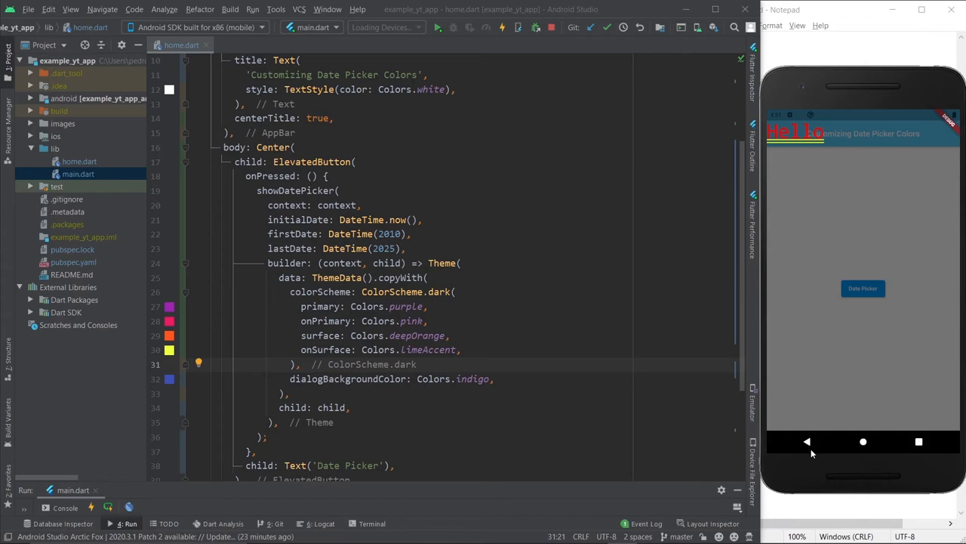
# - Reopen the date picker, try its typed-date entry mode, then return to the calendar view
pyautogui.click(863, 286)
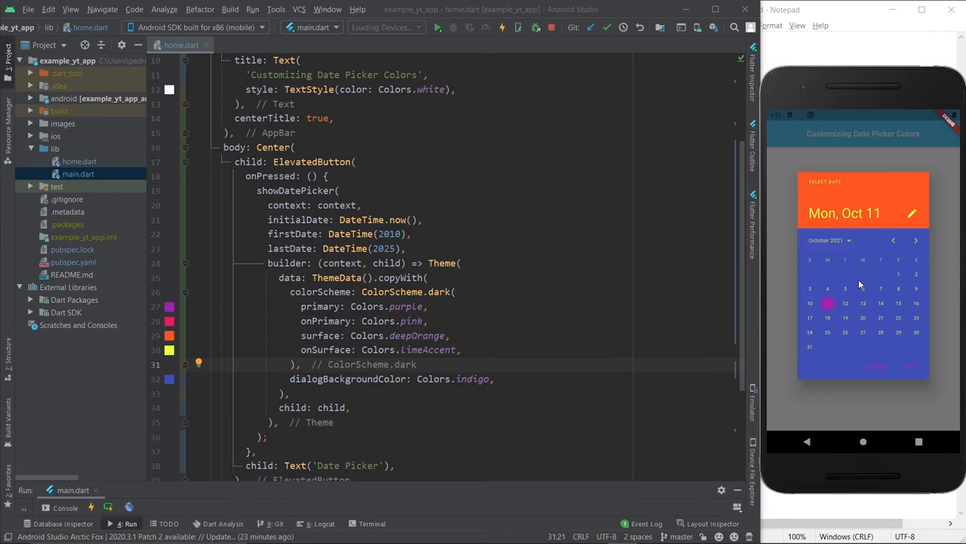
pyautogui.click(912, 214)
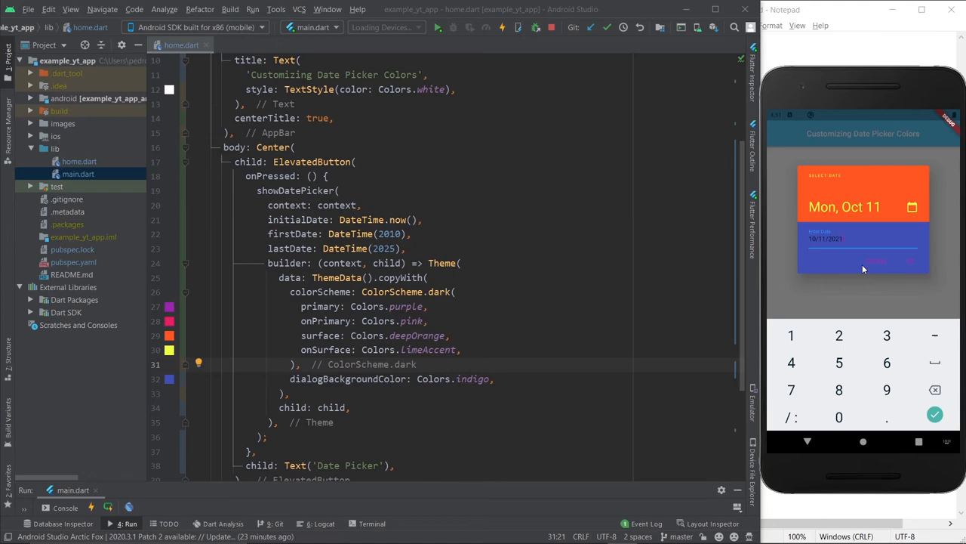
pyautogui.click(912, 207)
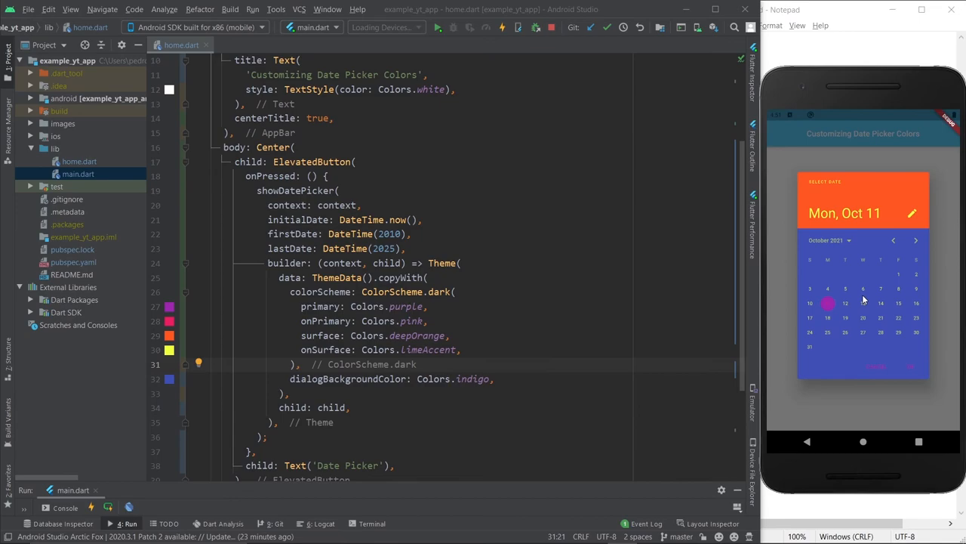